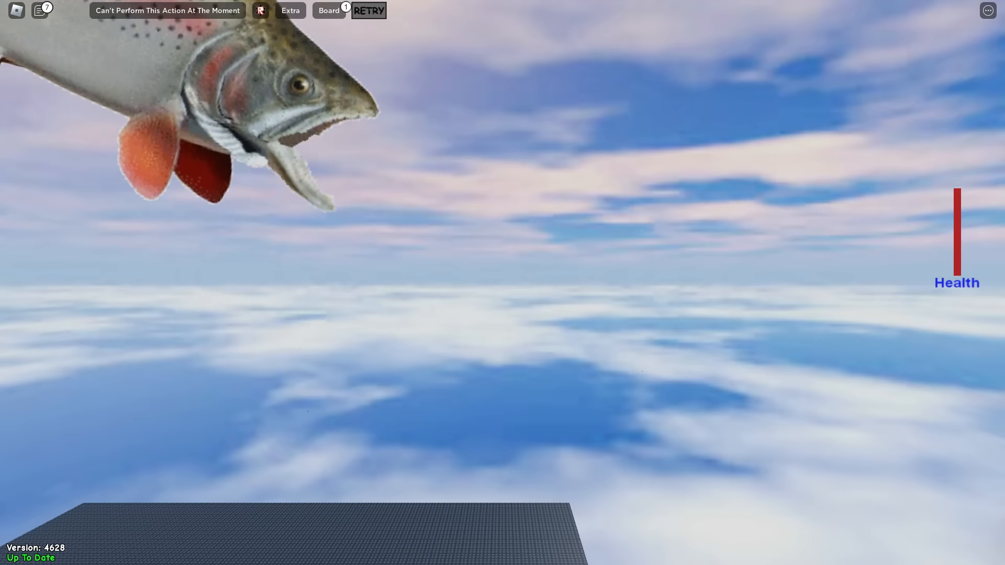
{"action": "key", "text": "Escape"}
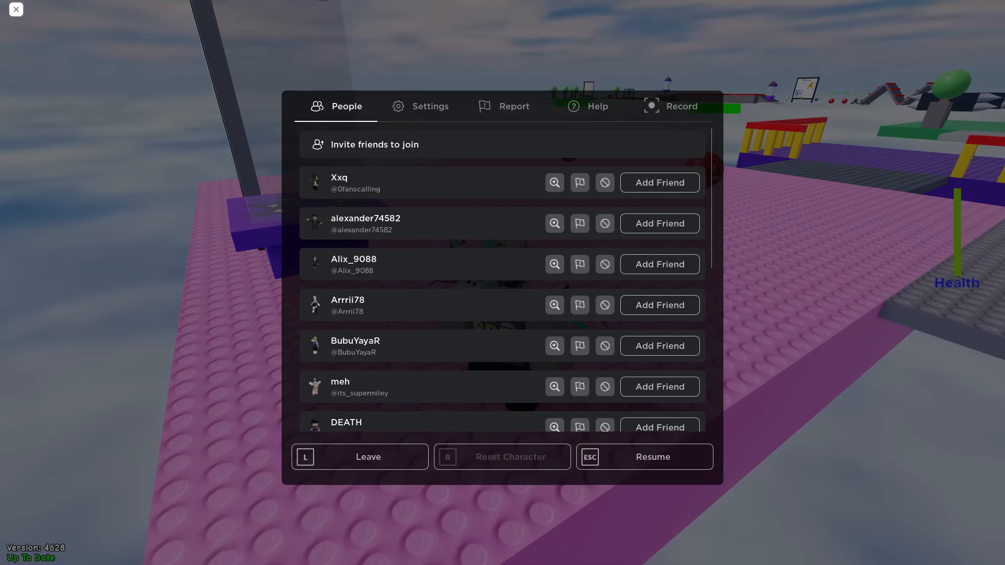
{"action": "left_click", "coordinate": [652, 457]}
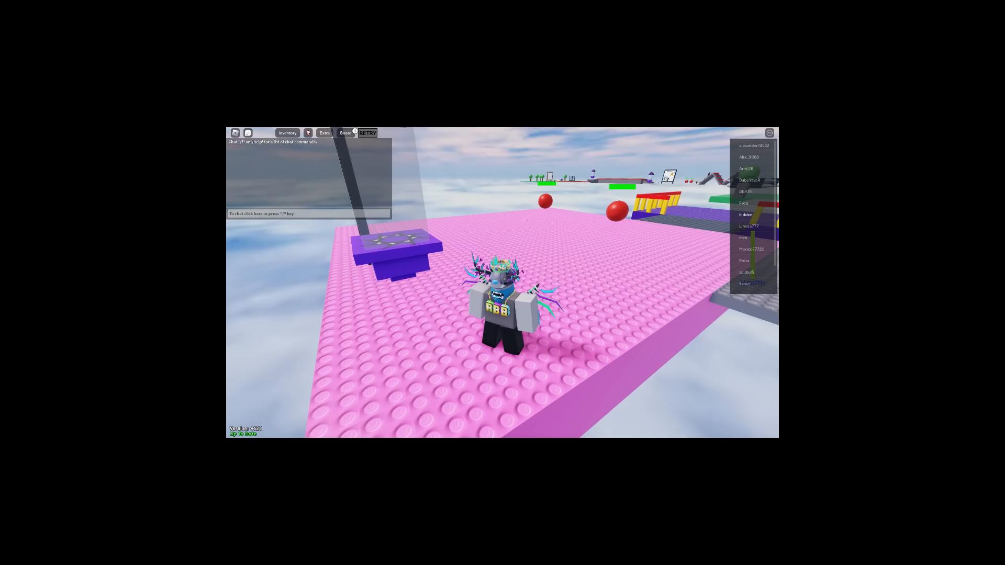